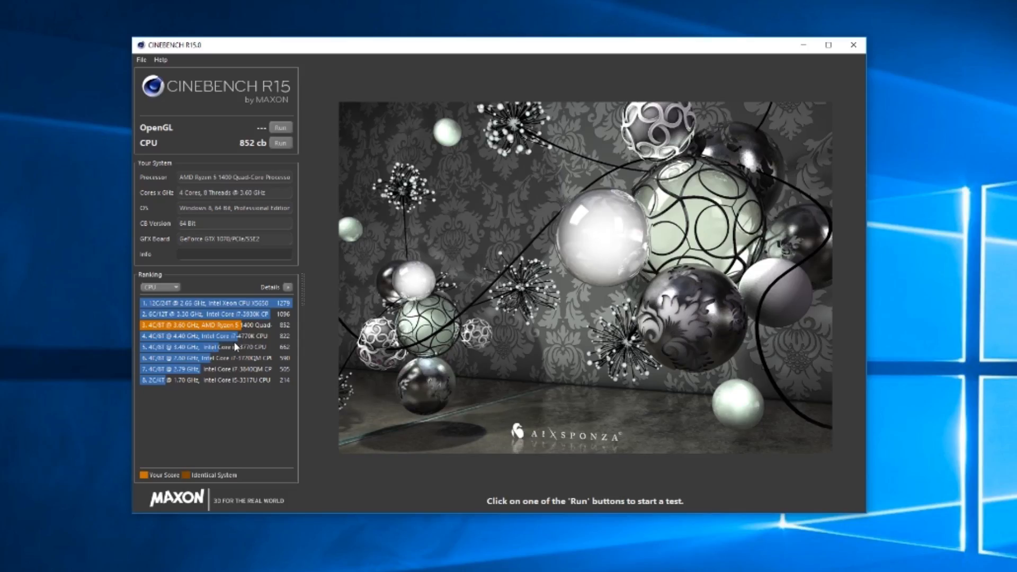
pyautogui.moveTo(240, 345)
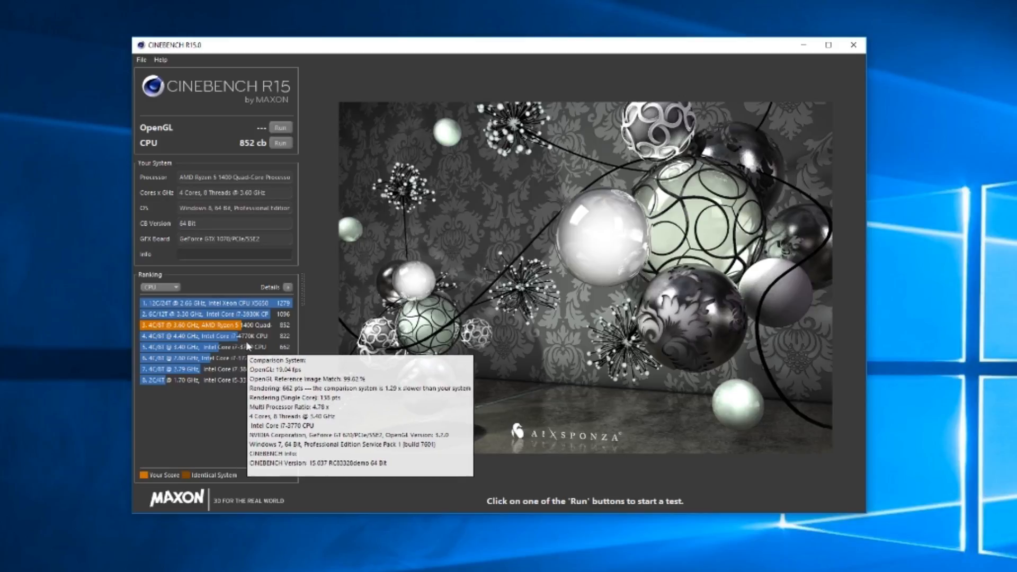